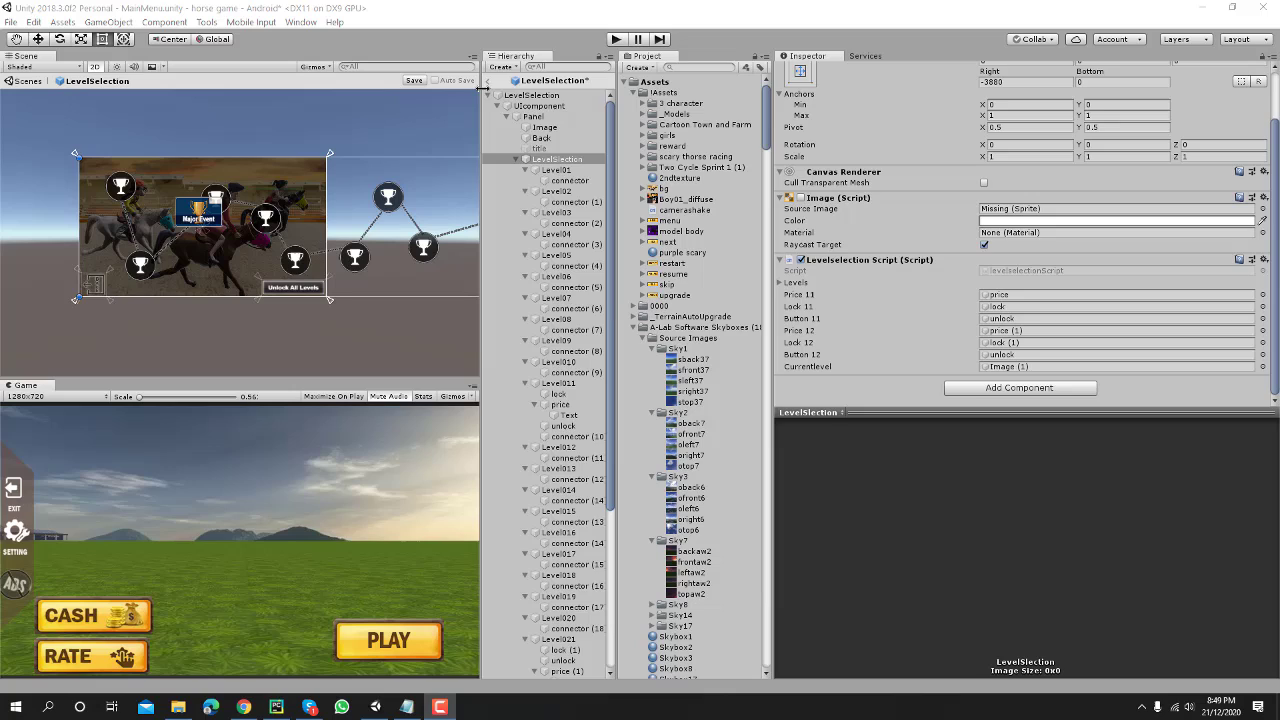
mouse_move(678, 190)
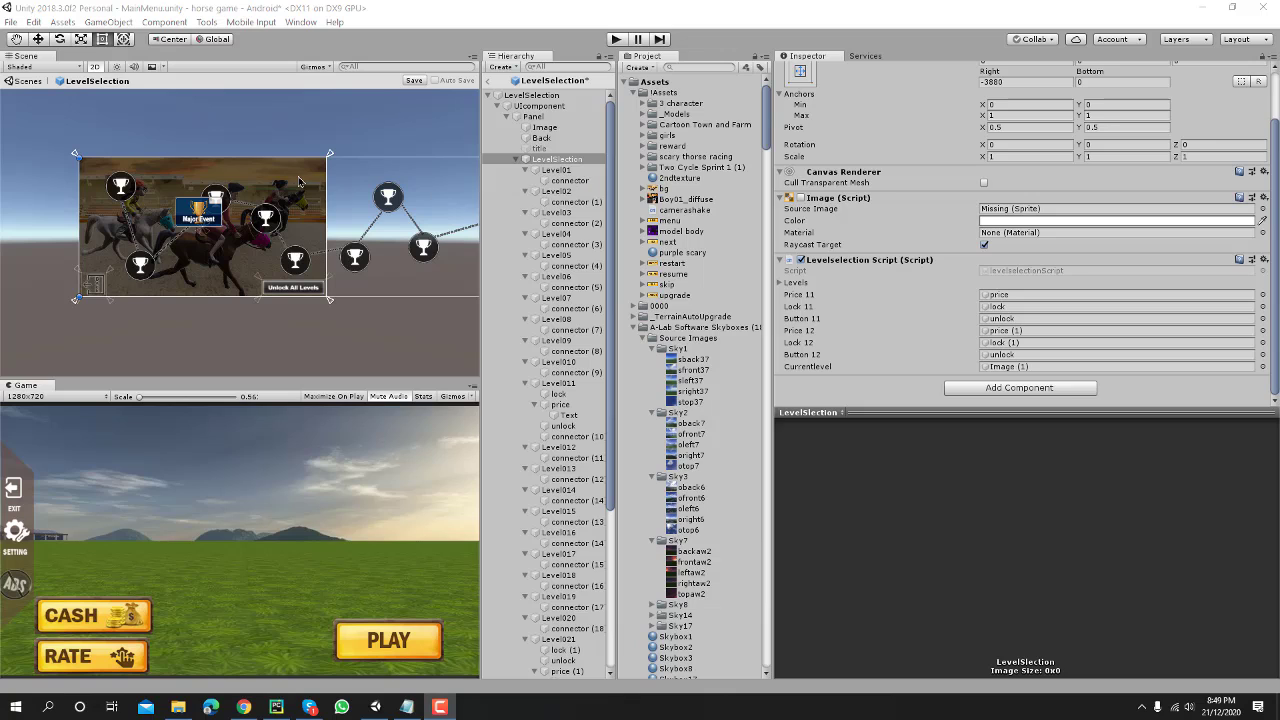
Select the child level container to view its Image and Scroll Rect components
left_click(534, 128)
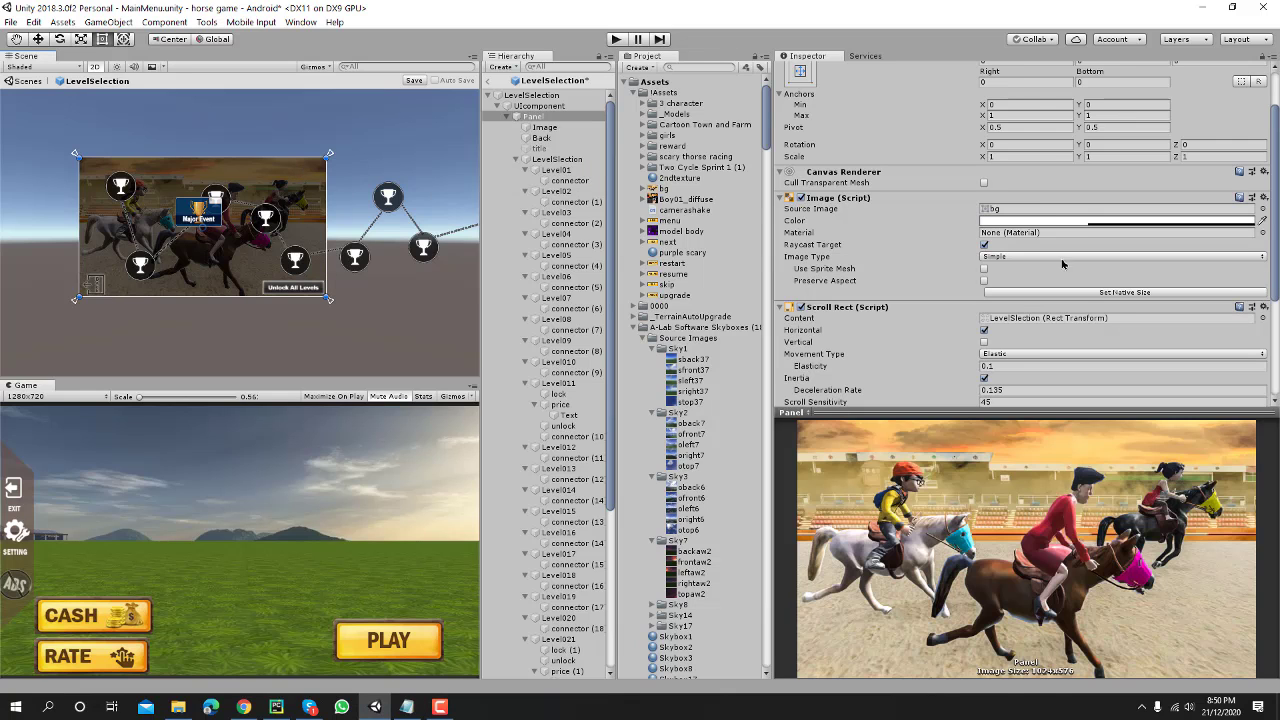
left_click(1116, 208)
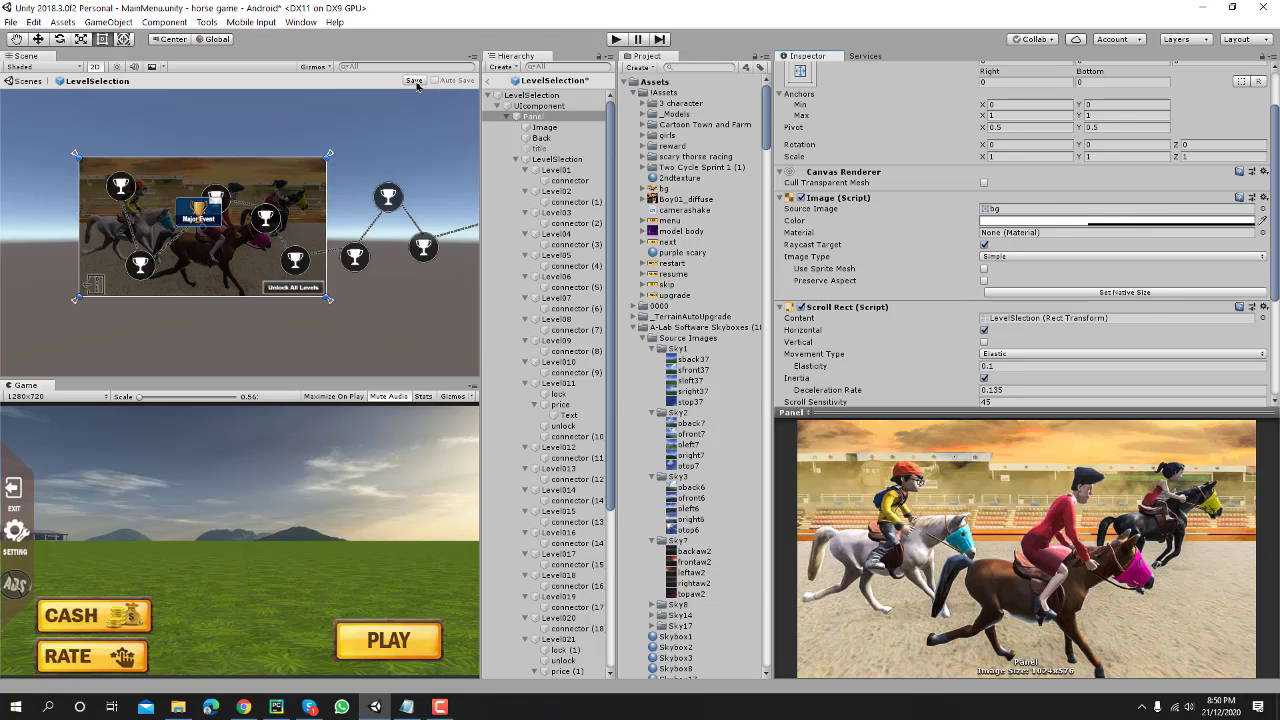
Attempt to save the prefab and dismiss the Saving Failed warning
left_click(412, 80)
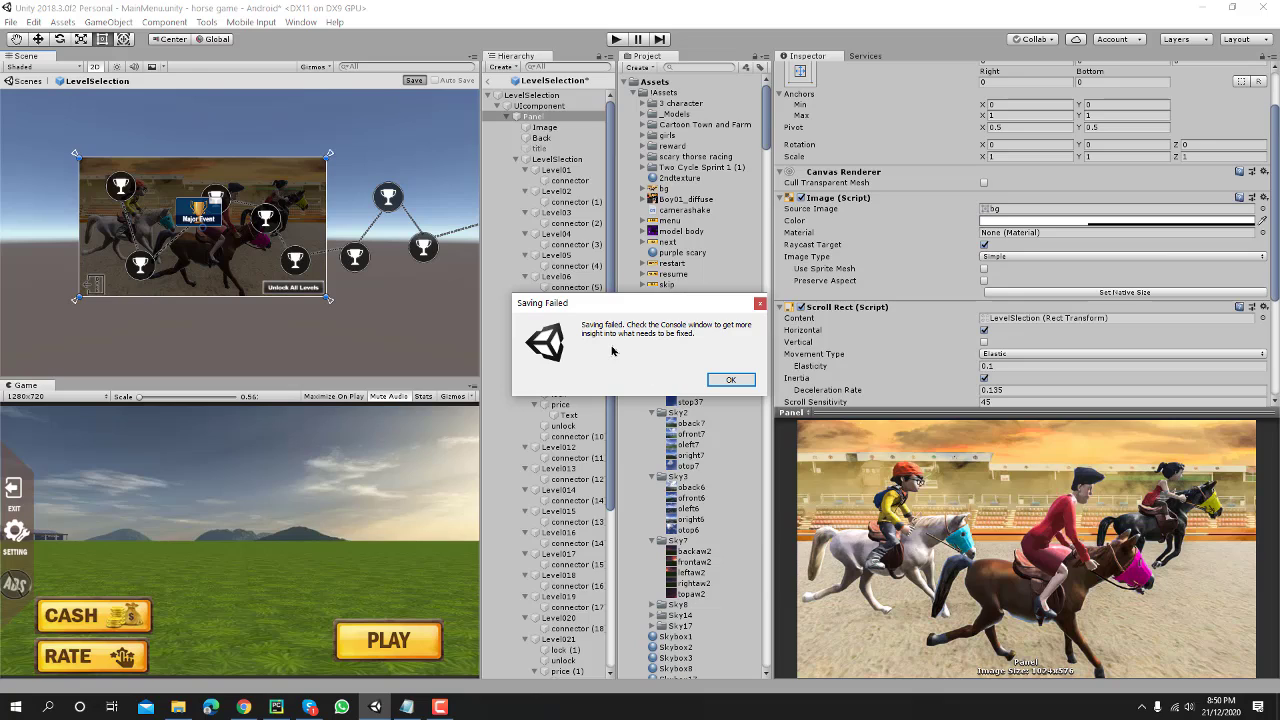
mouse_move(644, 348)
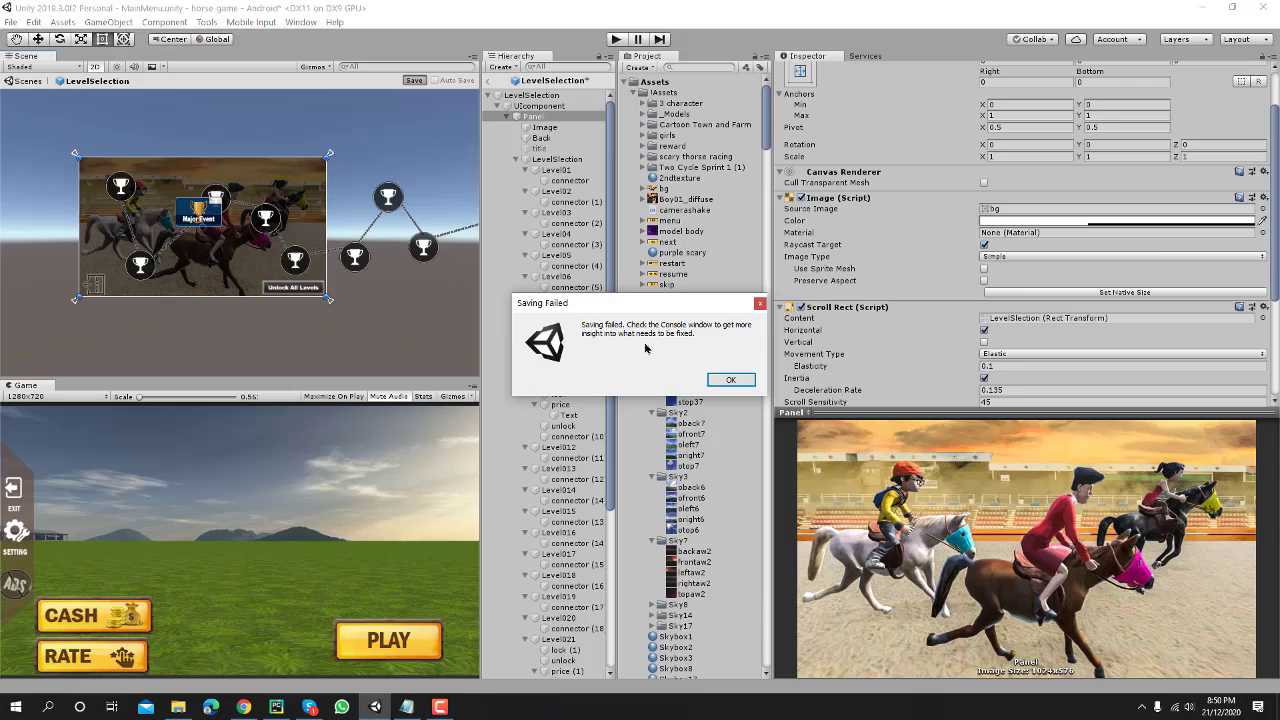
mouse_move(696, 356)
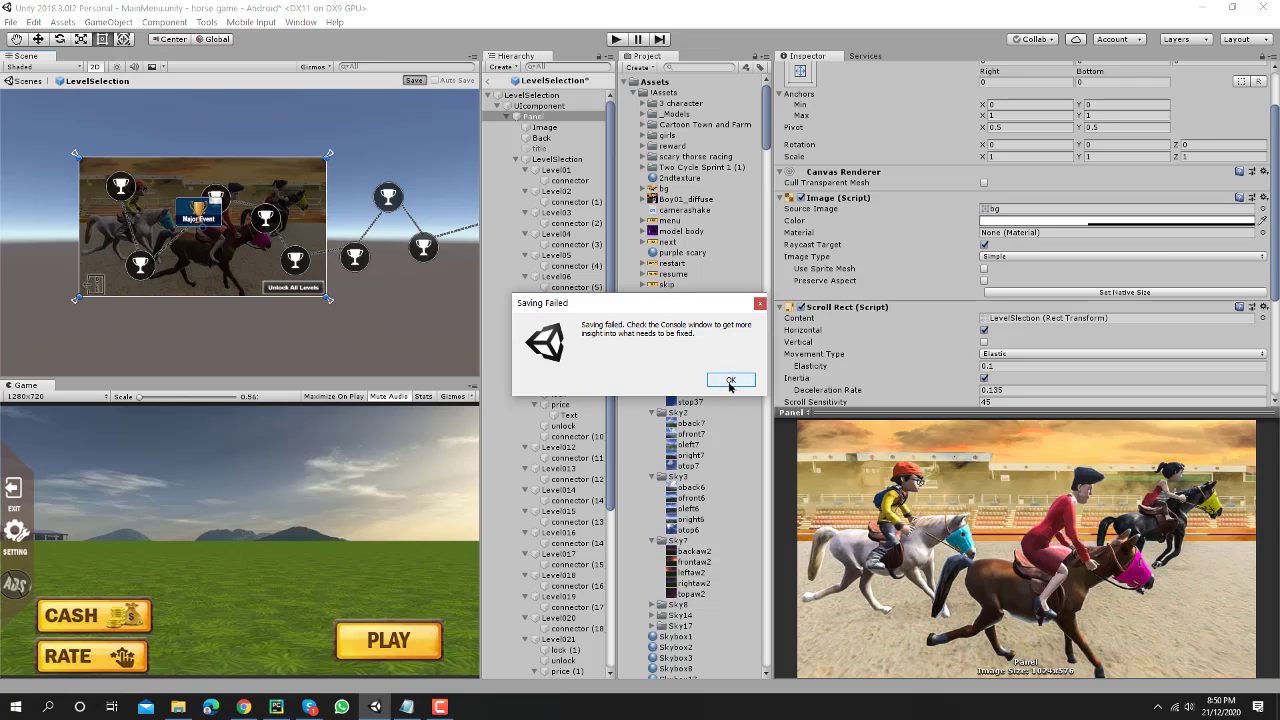
left_click(730, 380)
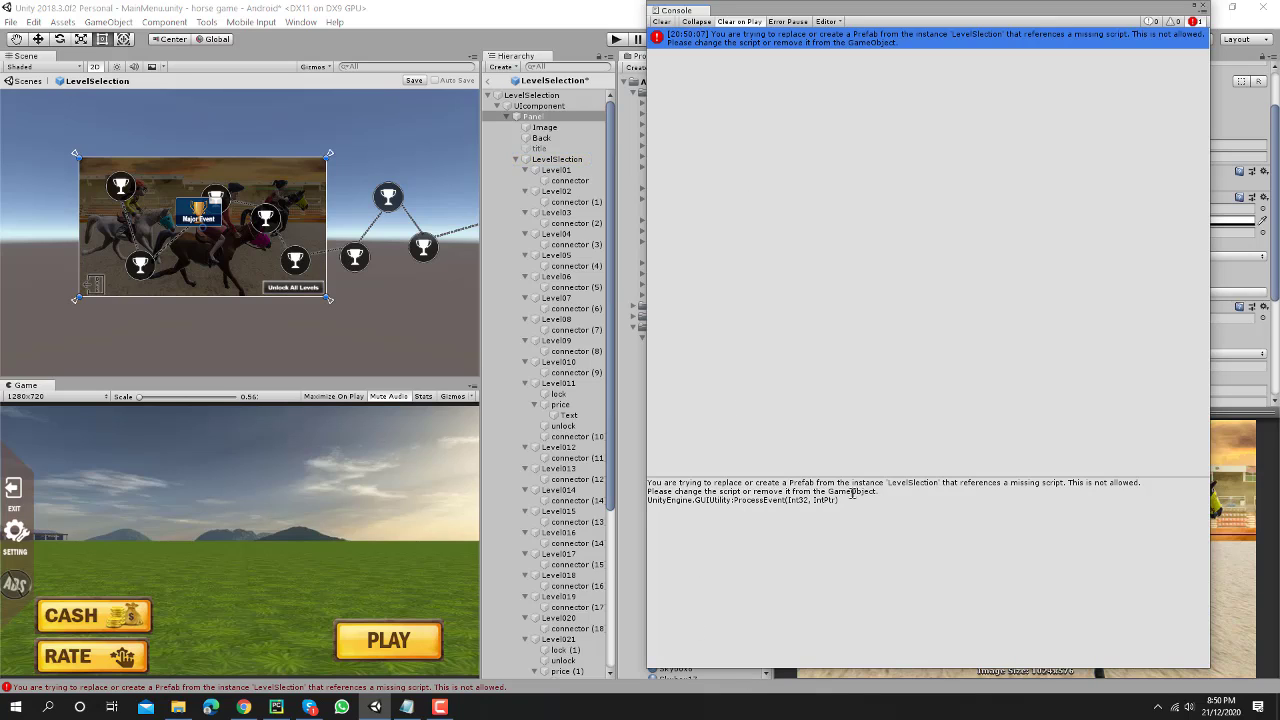
mouse_move(1004, 492)
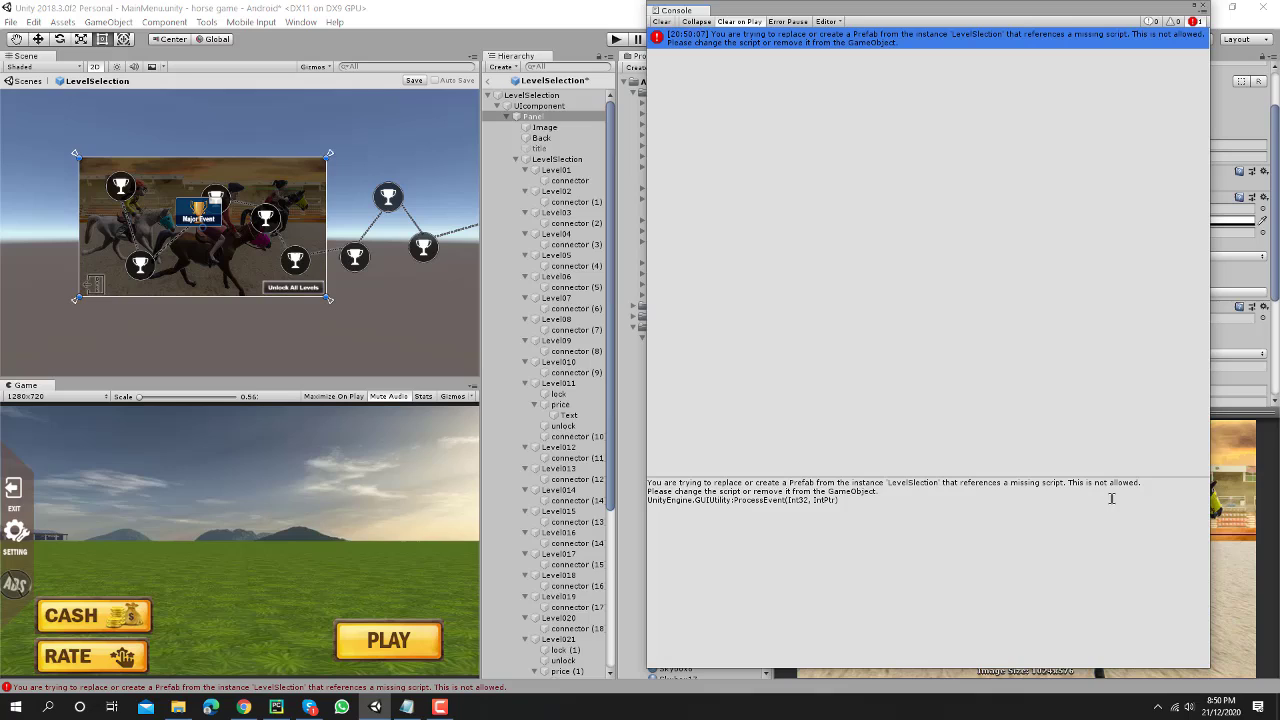
mouse_move(824, 500)
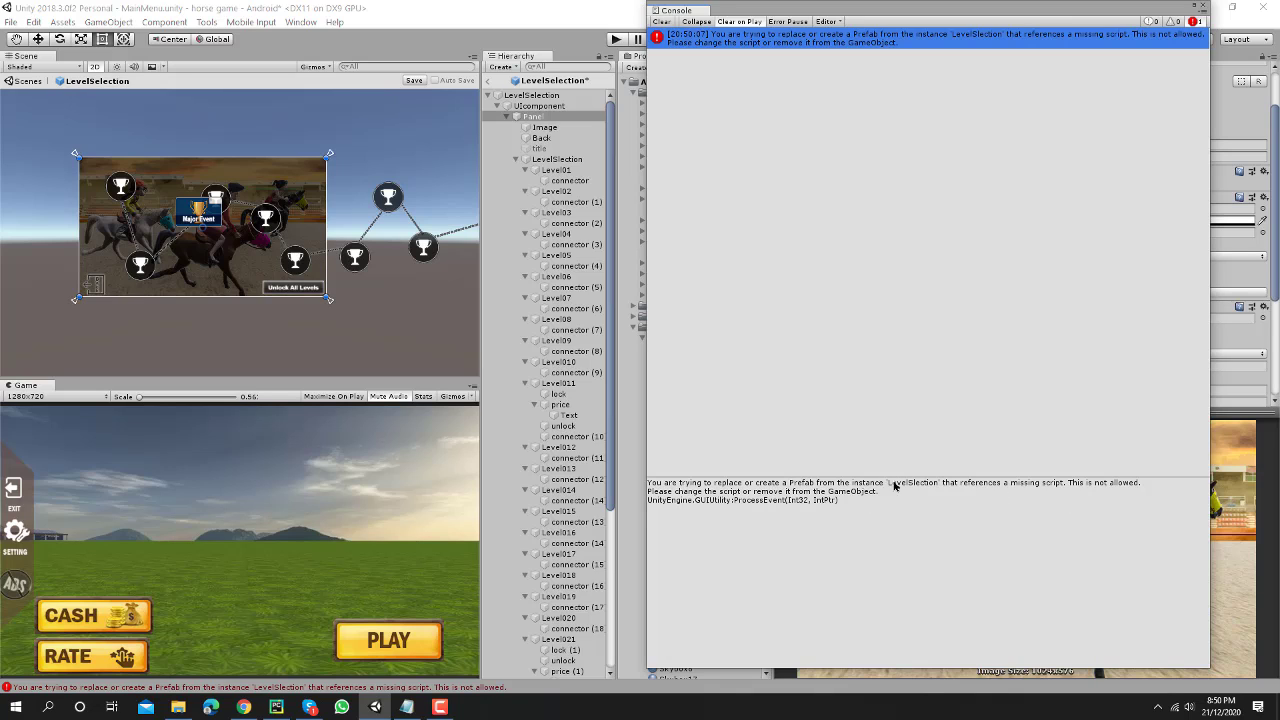
Inspect the Console error naming LevelSelection as referencing a missing script
double_click(912, 482)
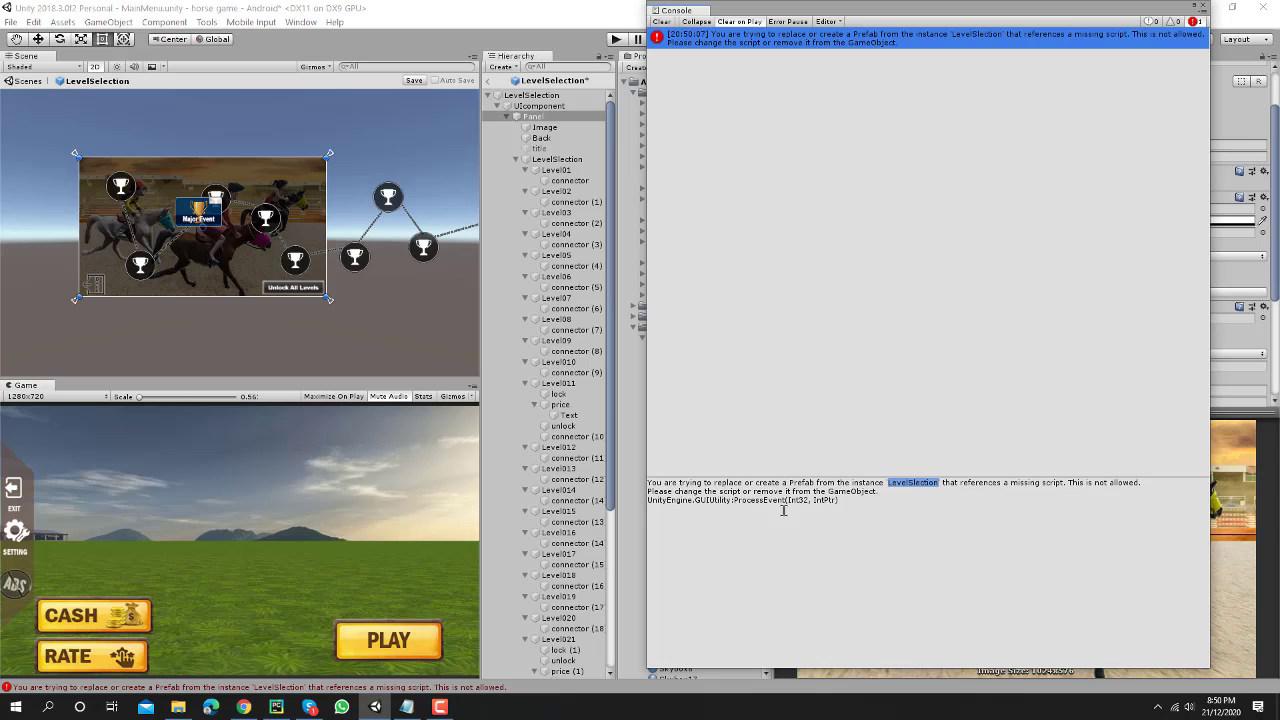
left_click(556, 160)
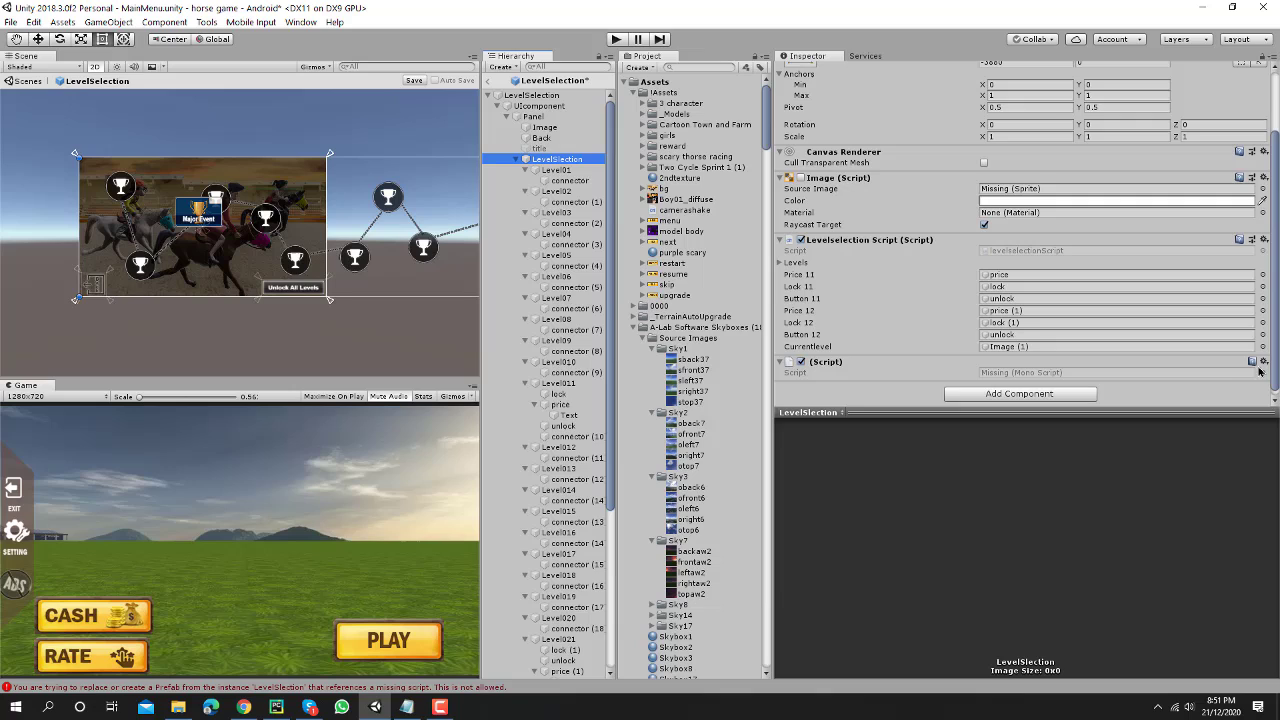
Remove the missing (Script) component from LevelSelection via its gear menu
left_click(1264, 360)
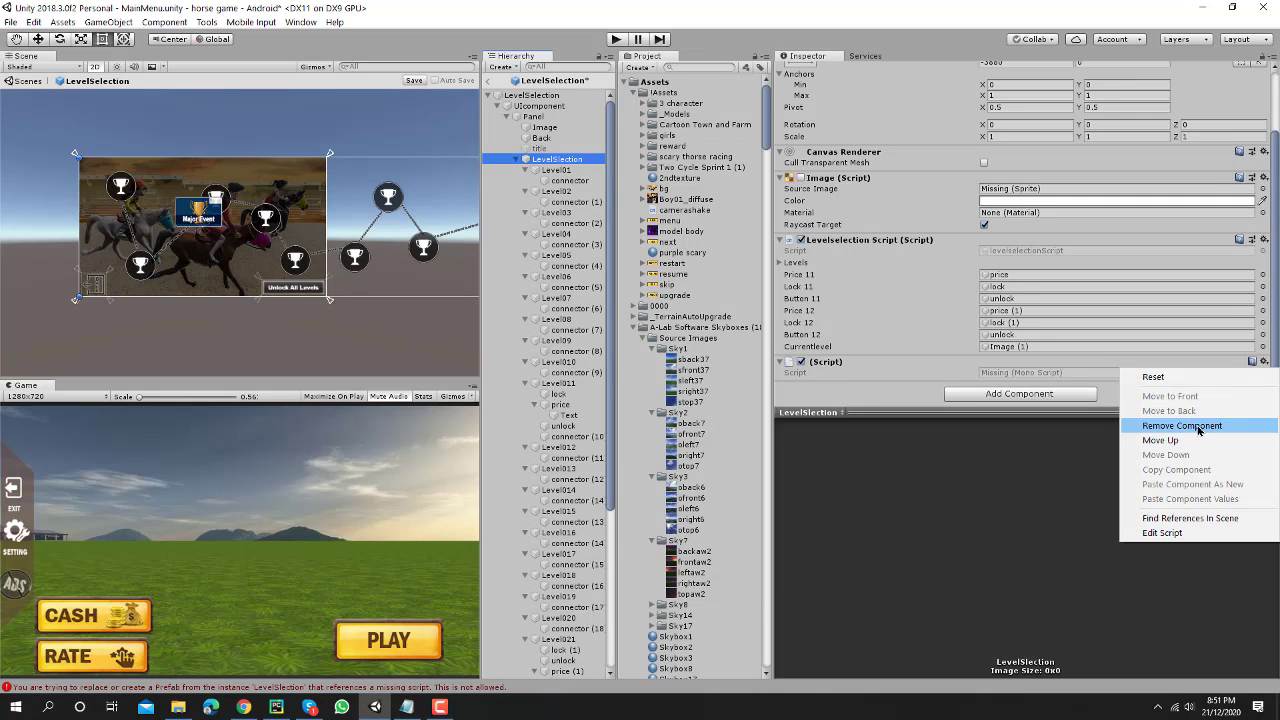
left_click(1182, 424)
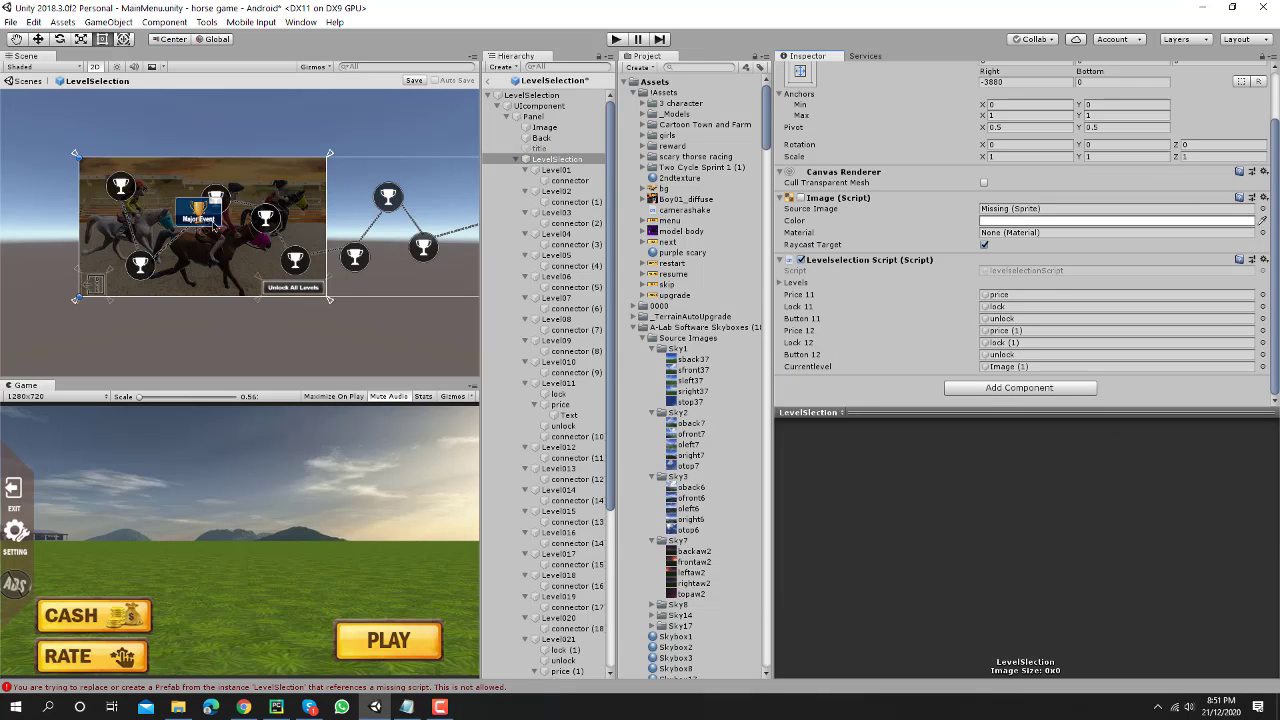